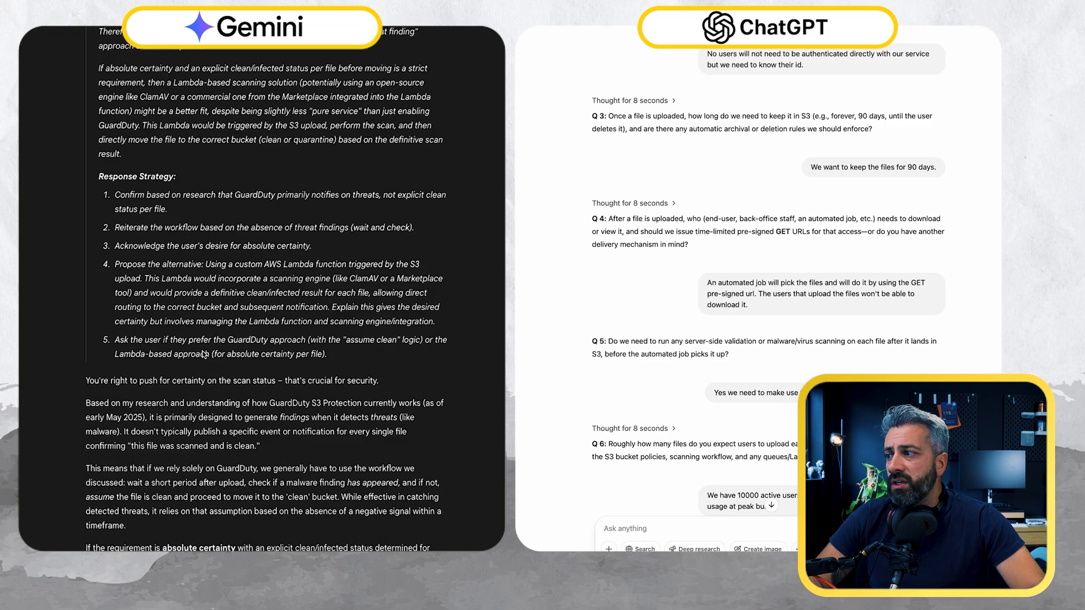
scroll("down", 3)
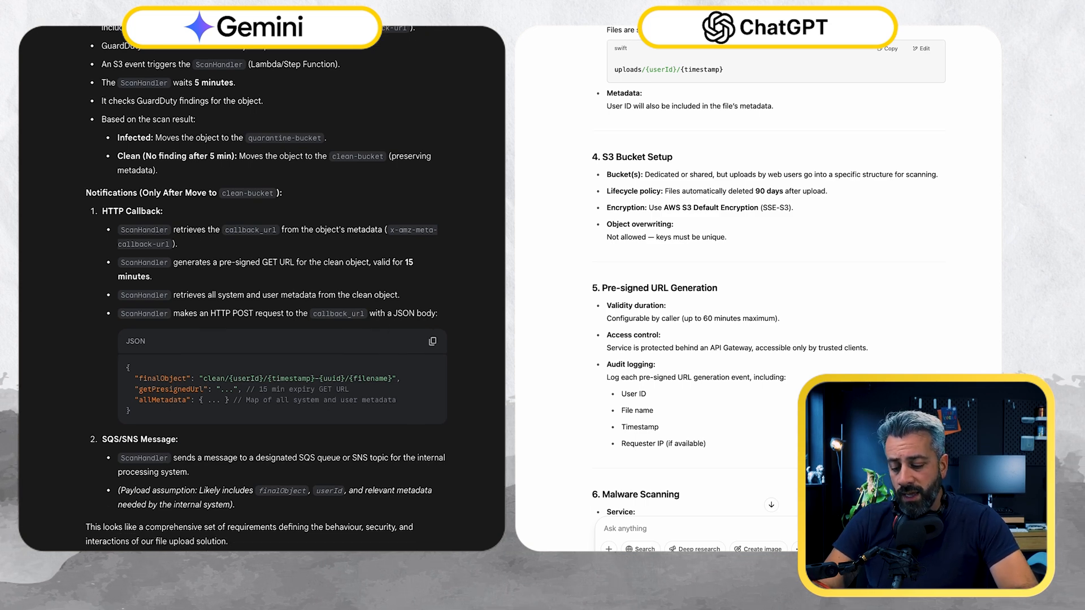
scroll("down", 3)
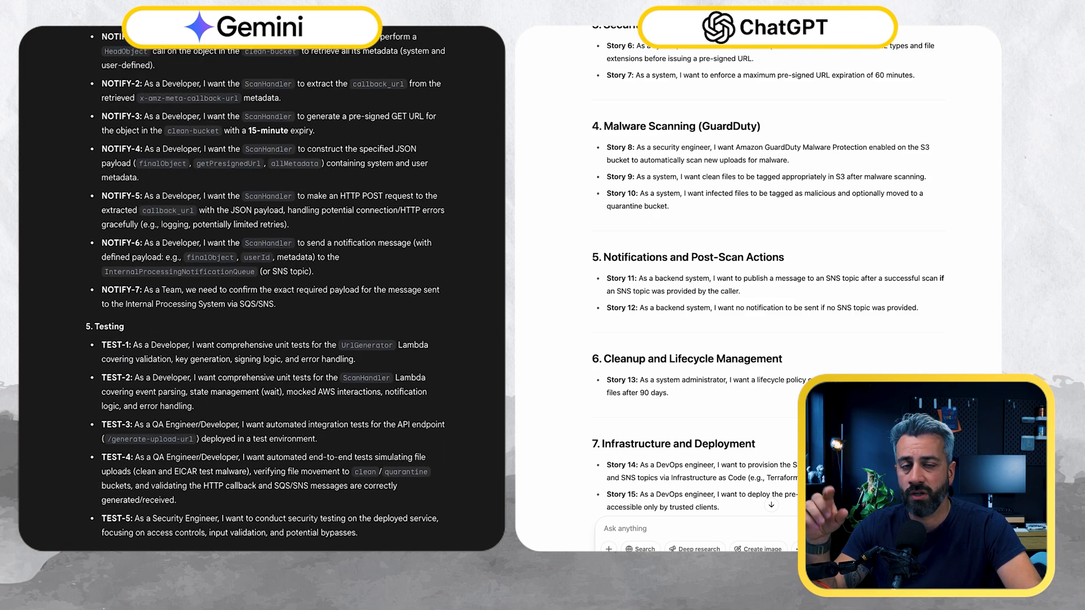